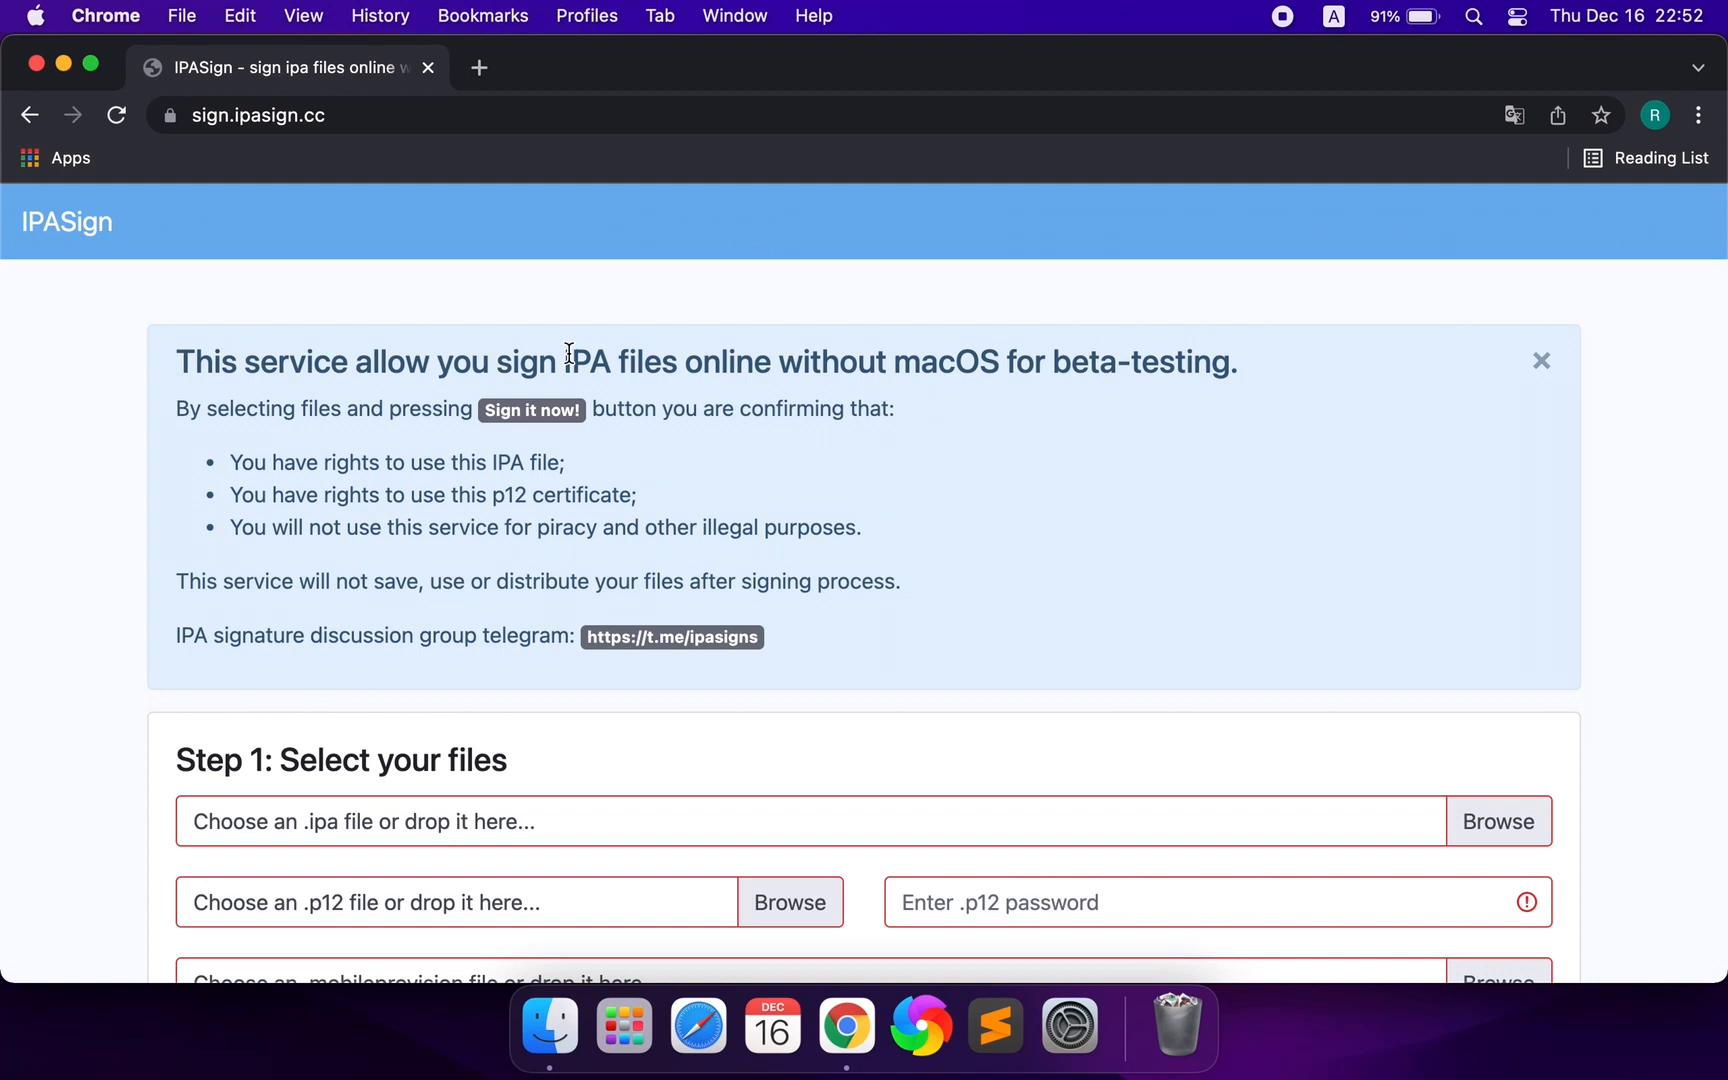
# Step: Reload sign.ipasign.cc and pick test.ipa as the IPA file to sign
pyautogui.scroll(-3)
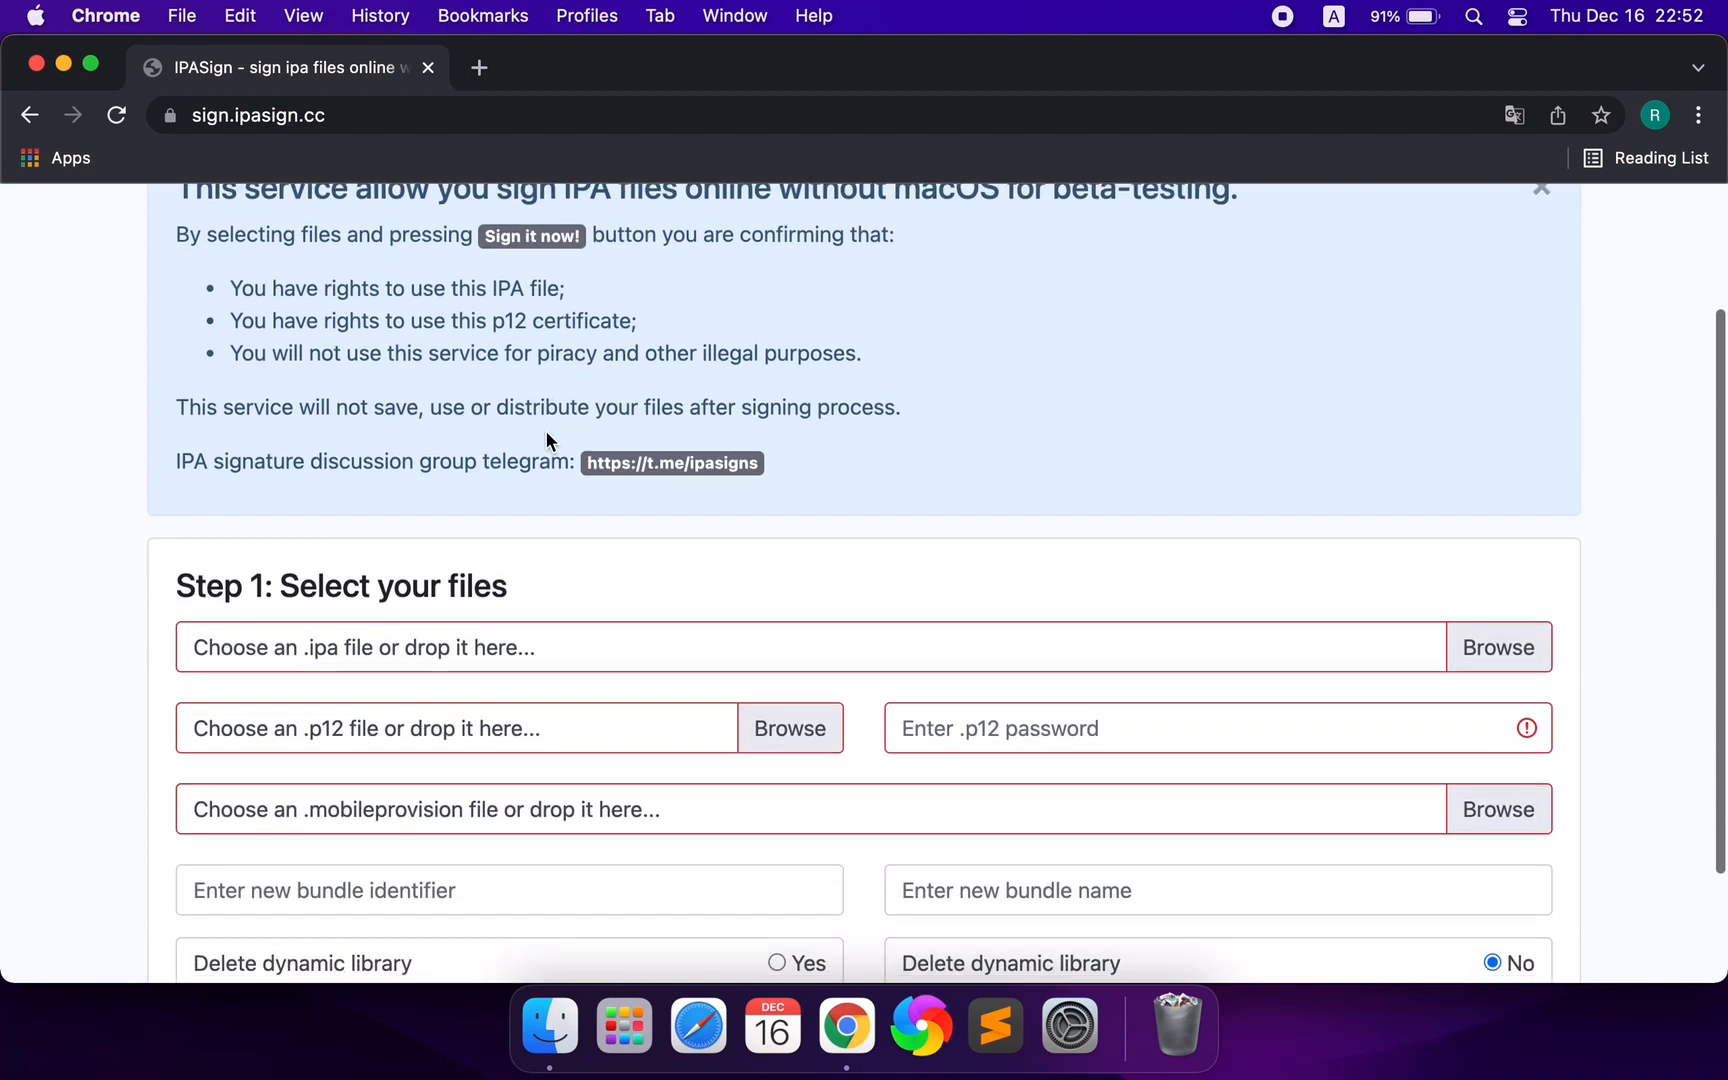
pyautogui.scroll(-3)
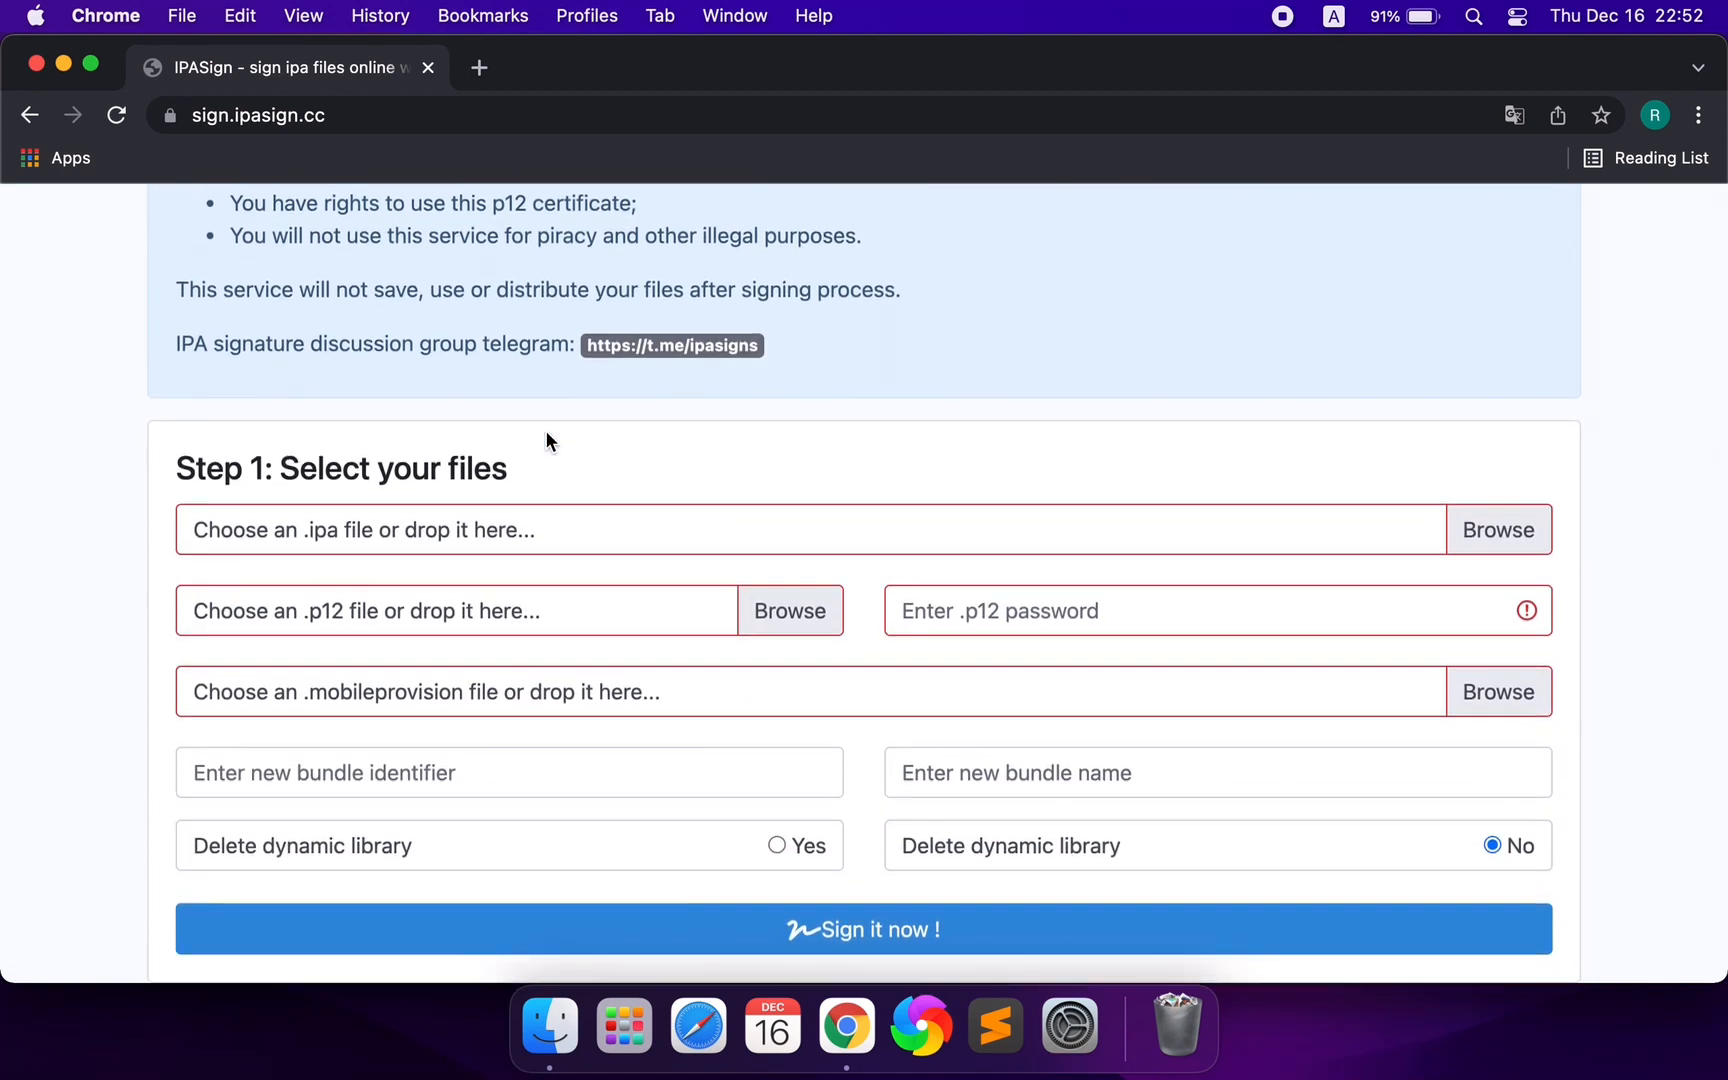
pyautogui.scroll(3)
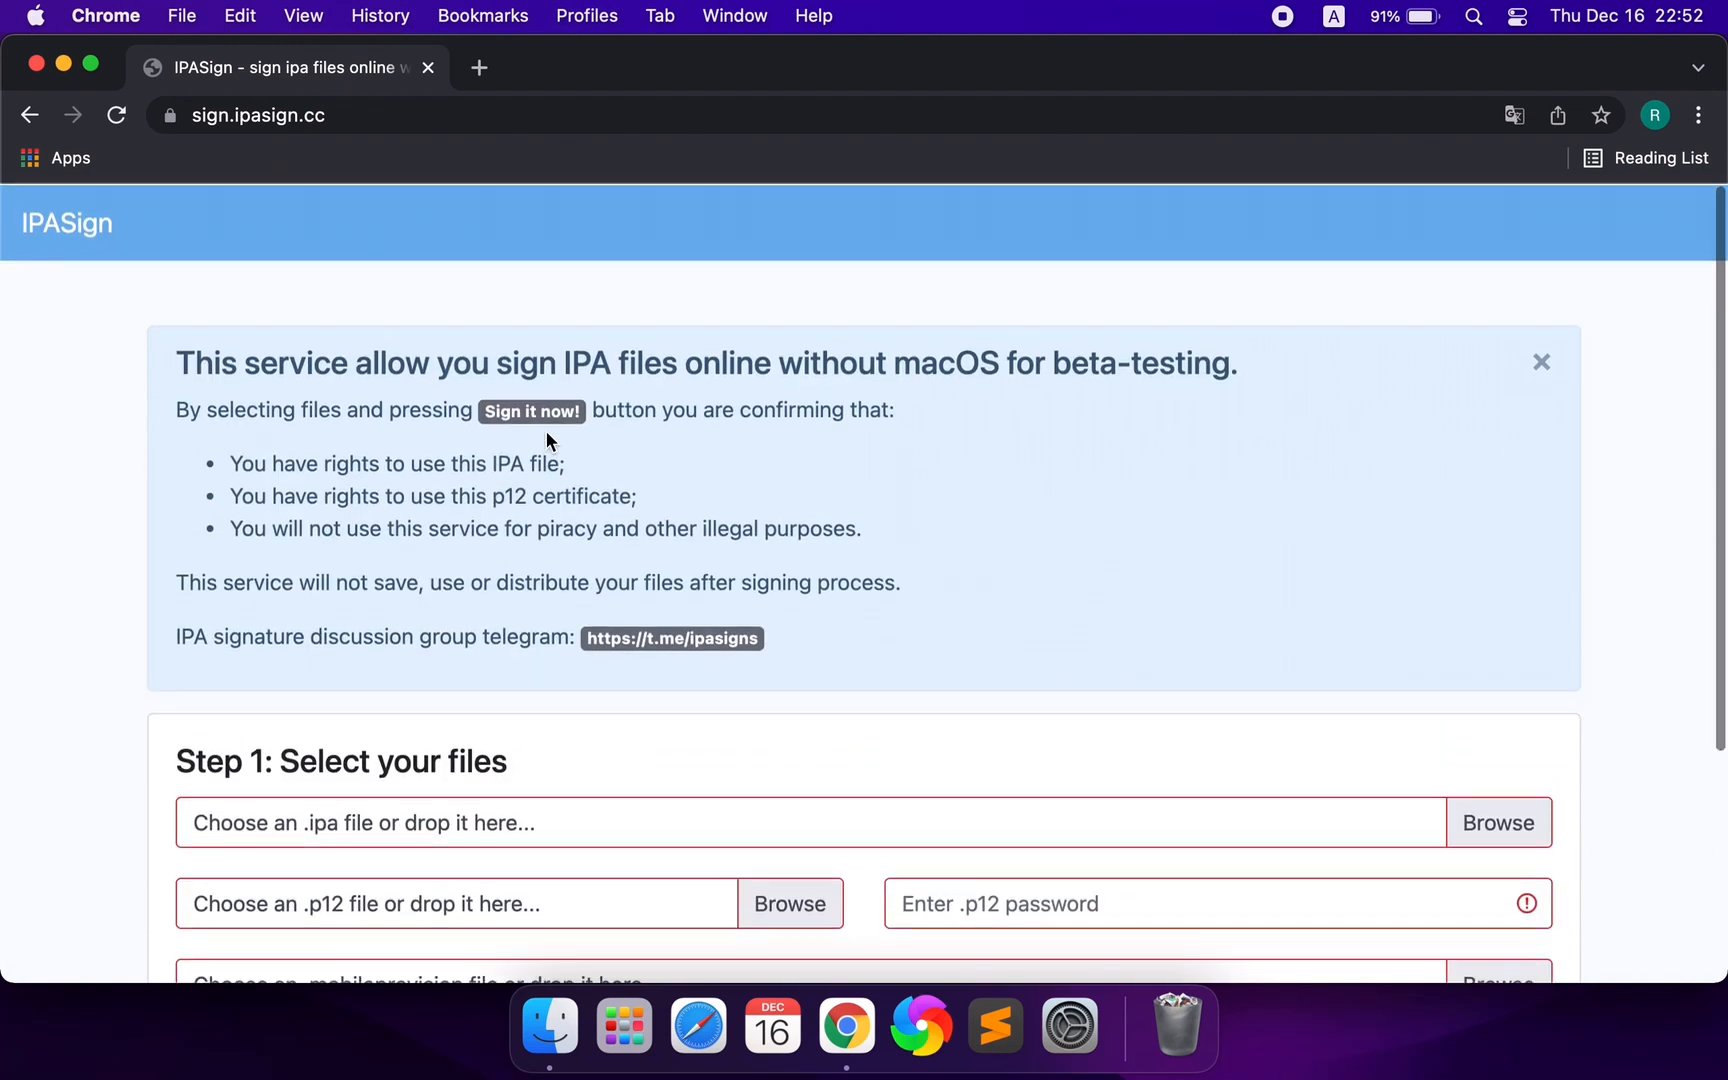
pyautogui.click(331, 115)
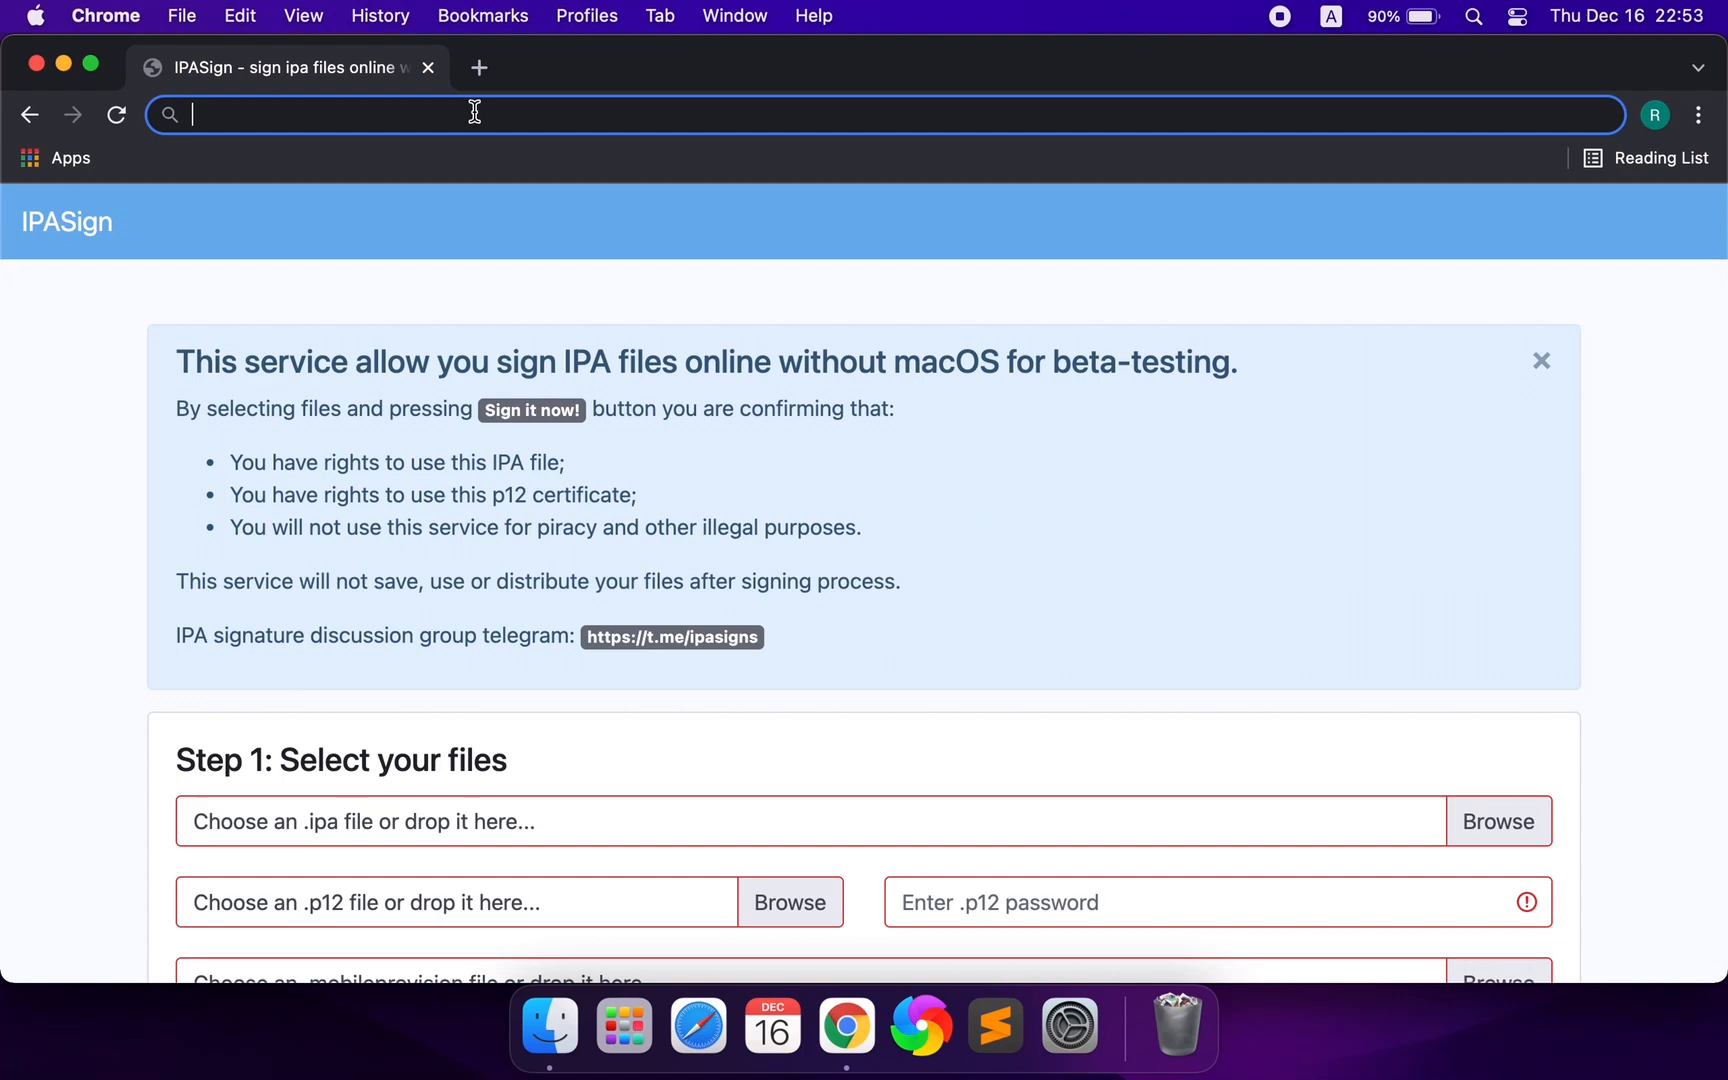
pyautogui.write('sign.ipasign.cc')
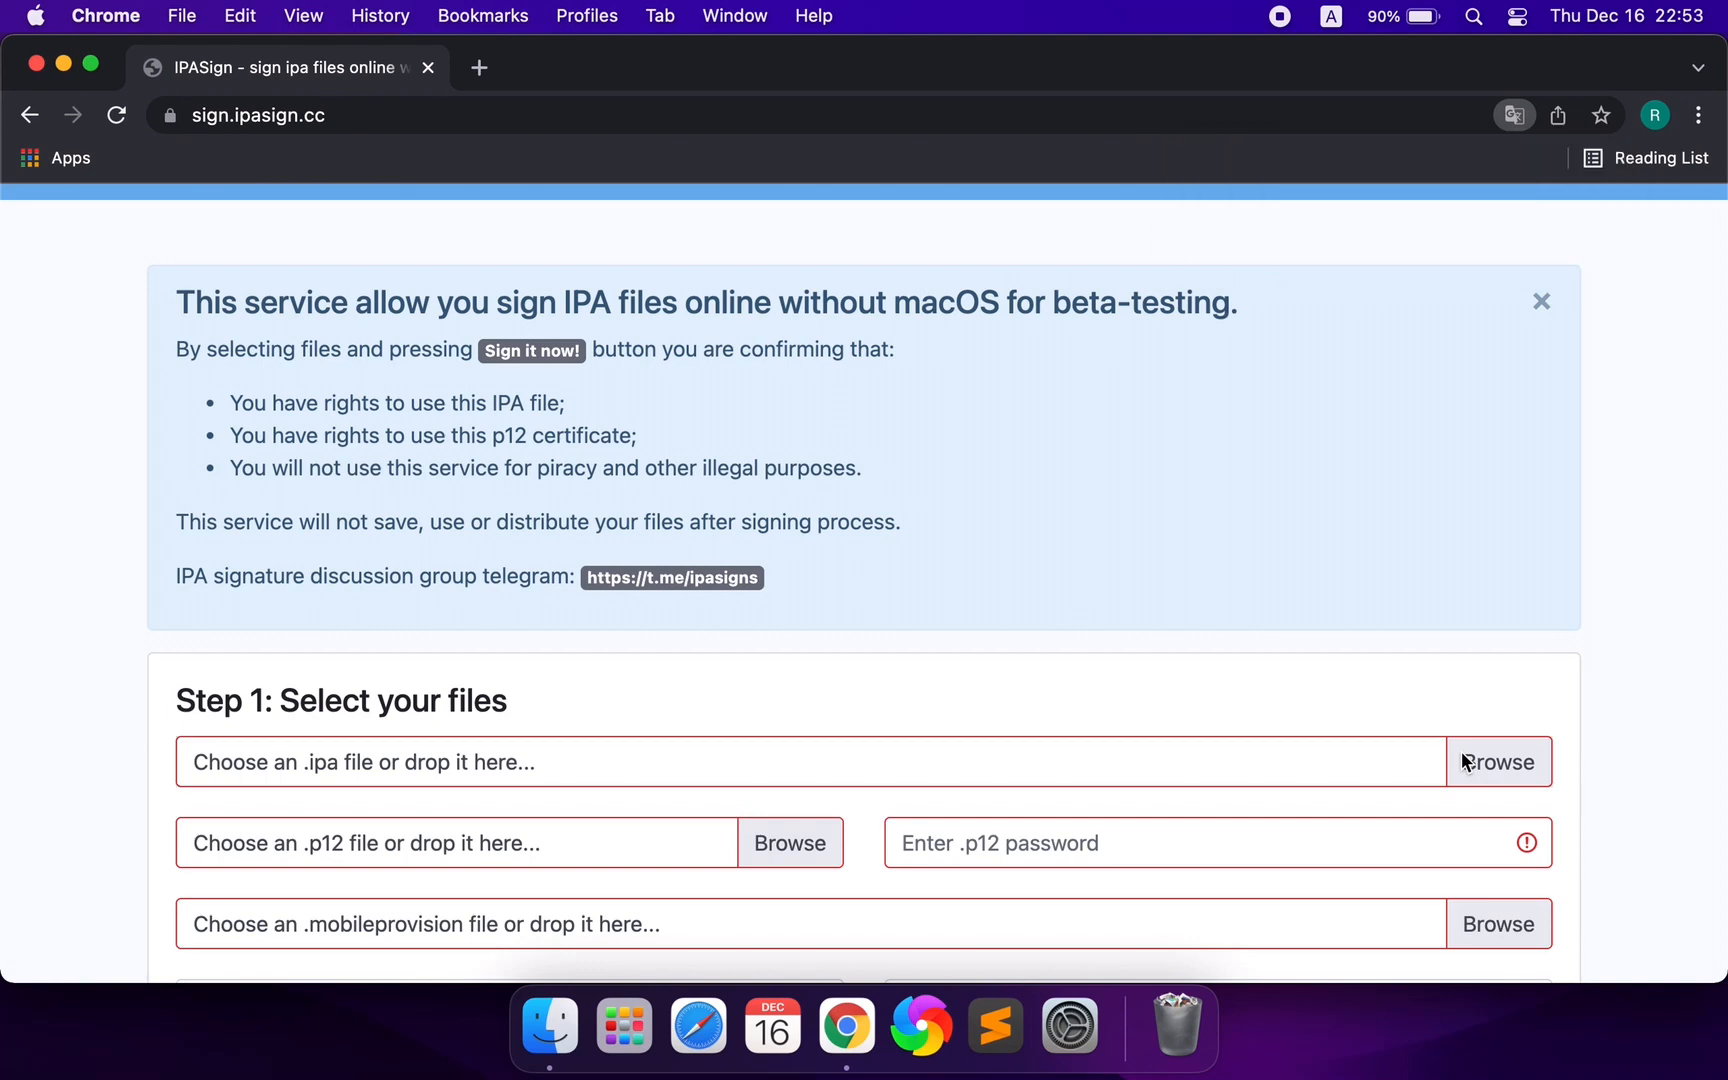
pyautogui.click(1497, 762)
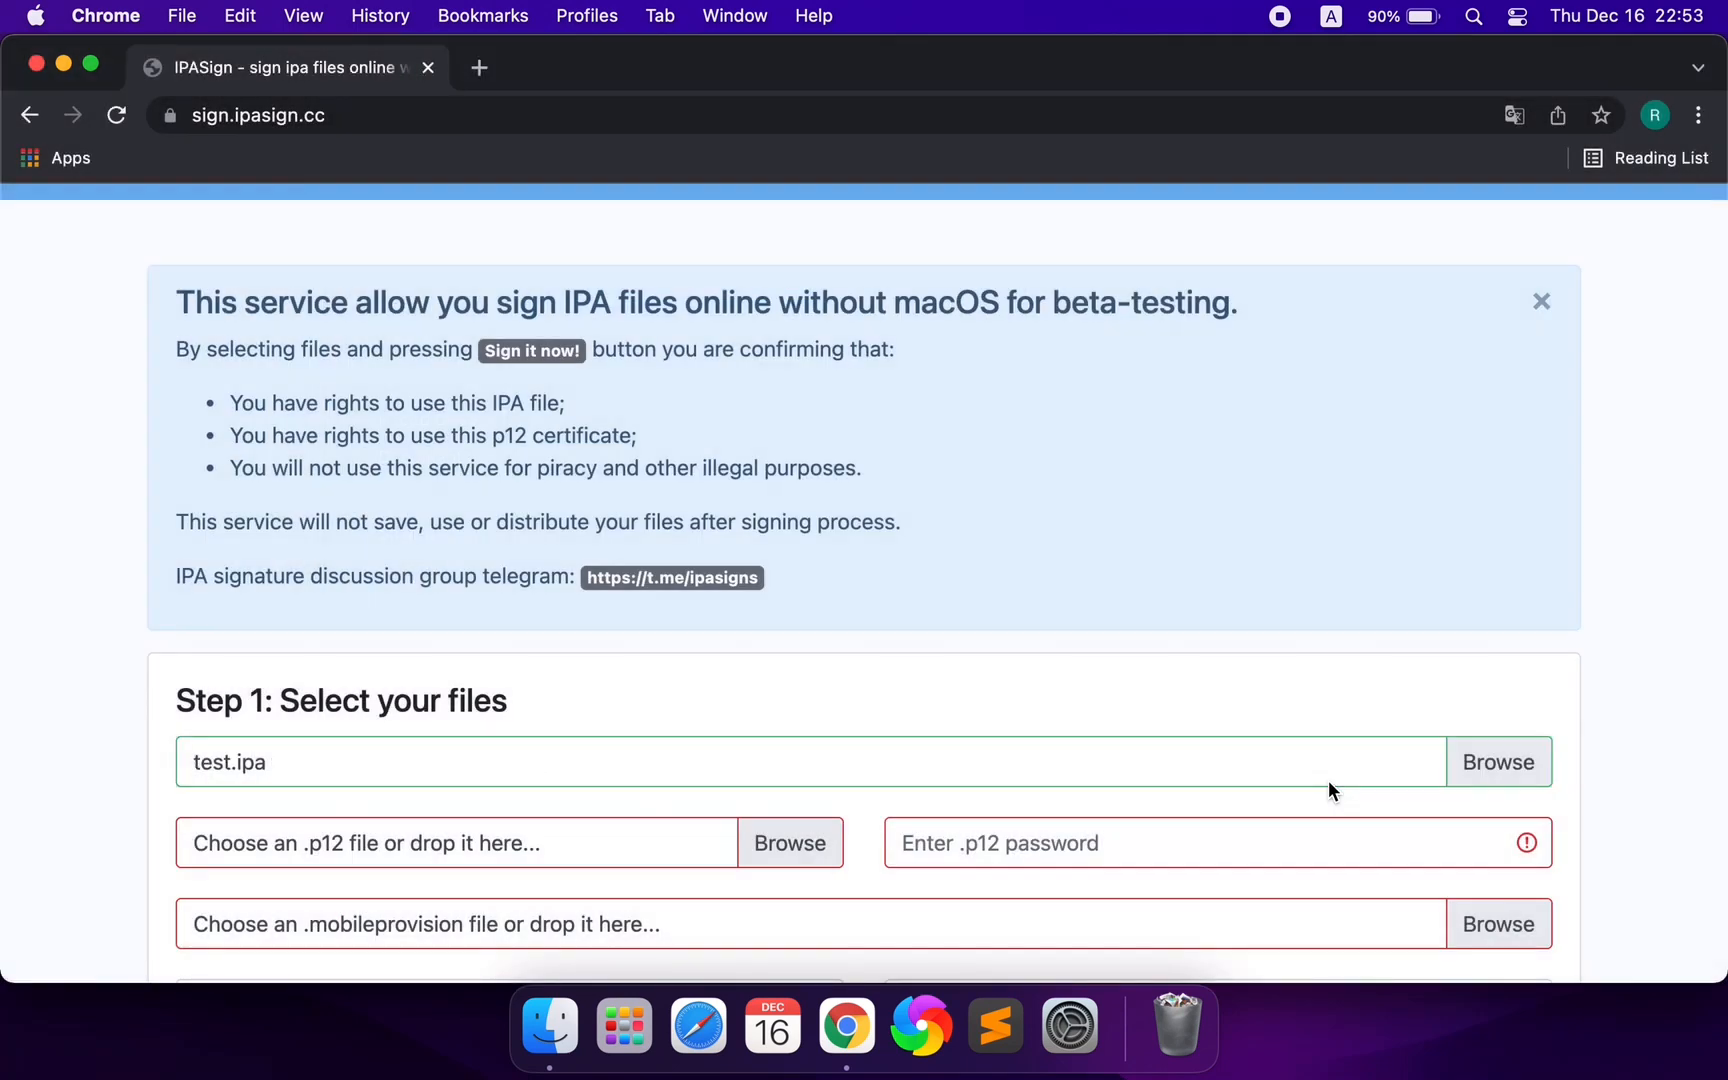
pyautogui.moveTo(777, 843)
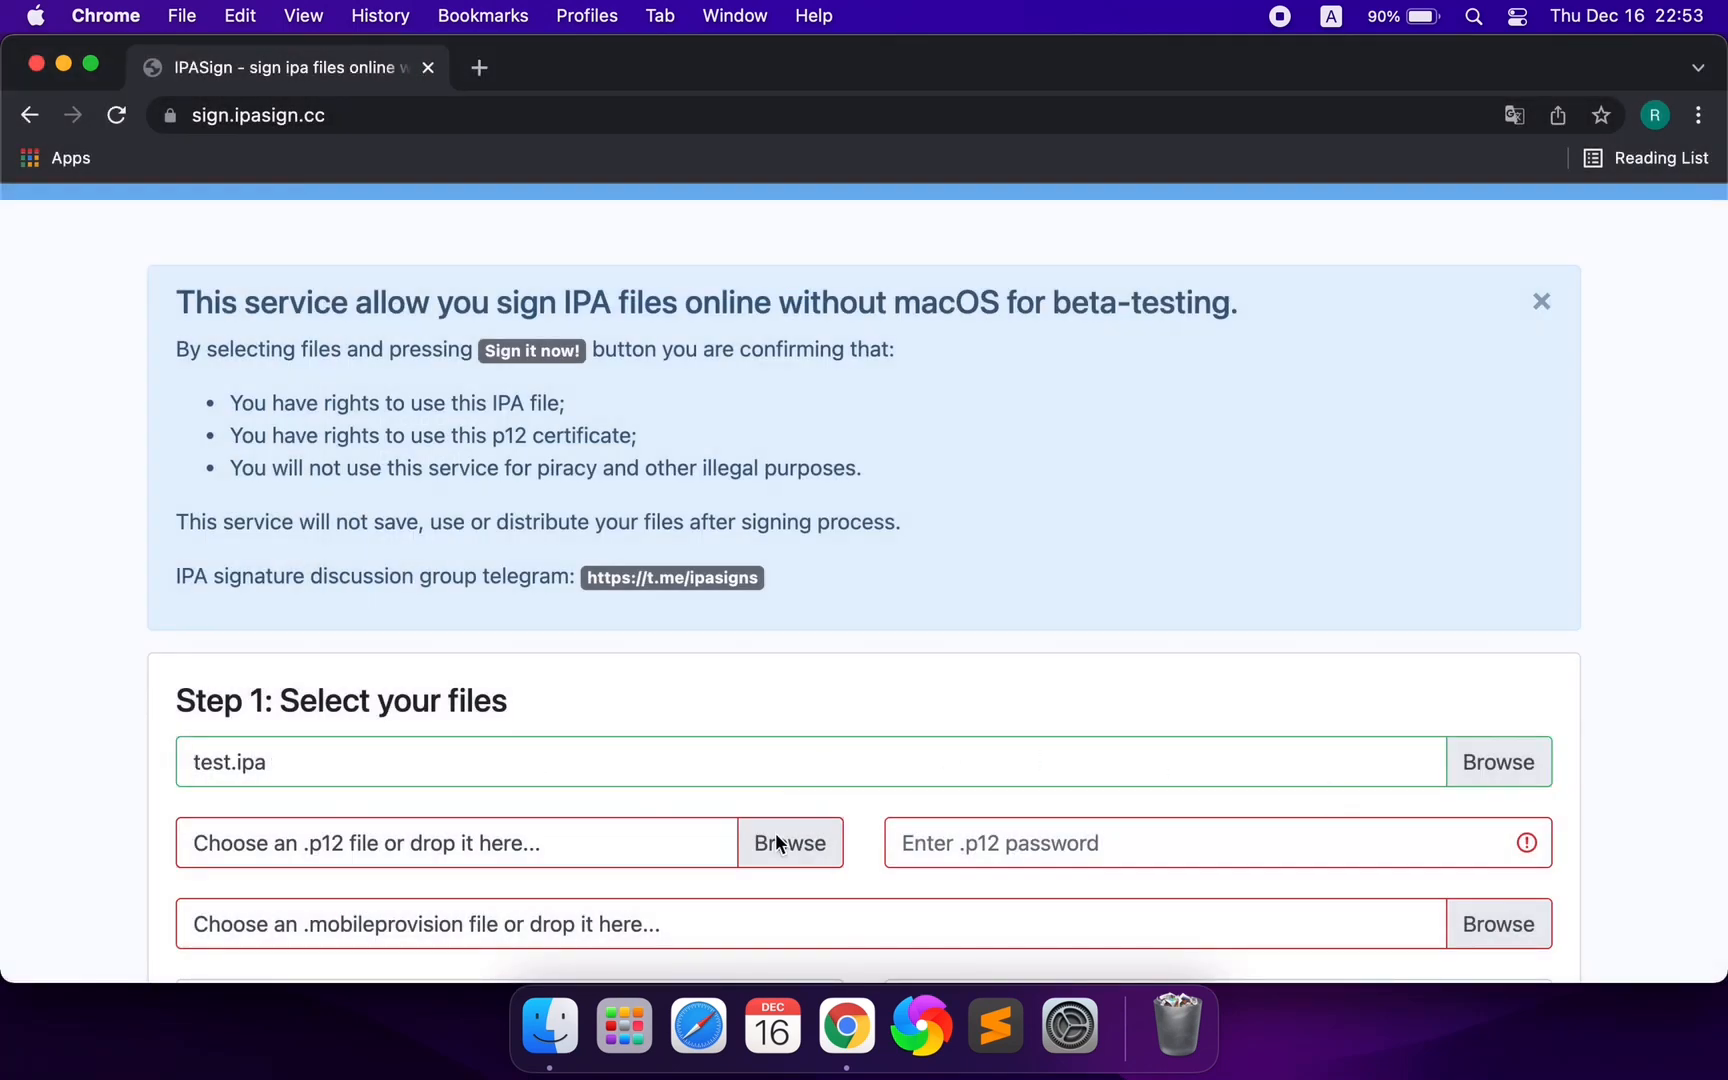
pyautogui.click(789, 843)
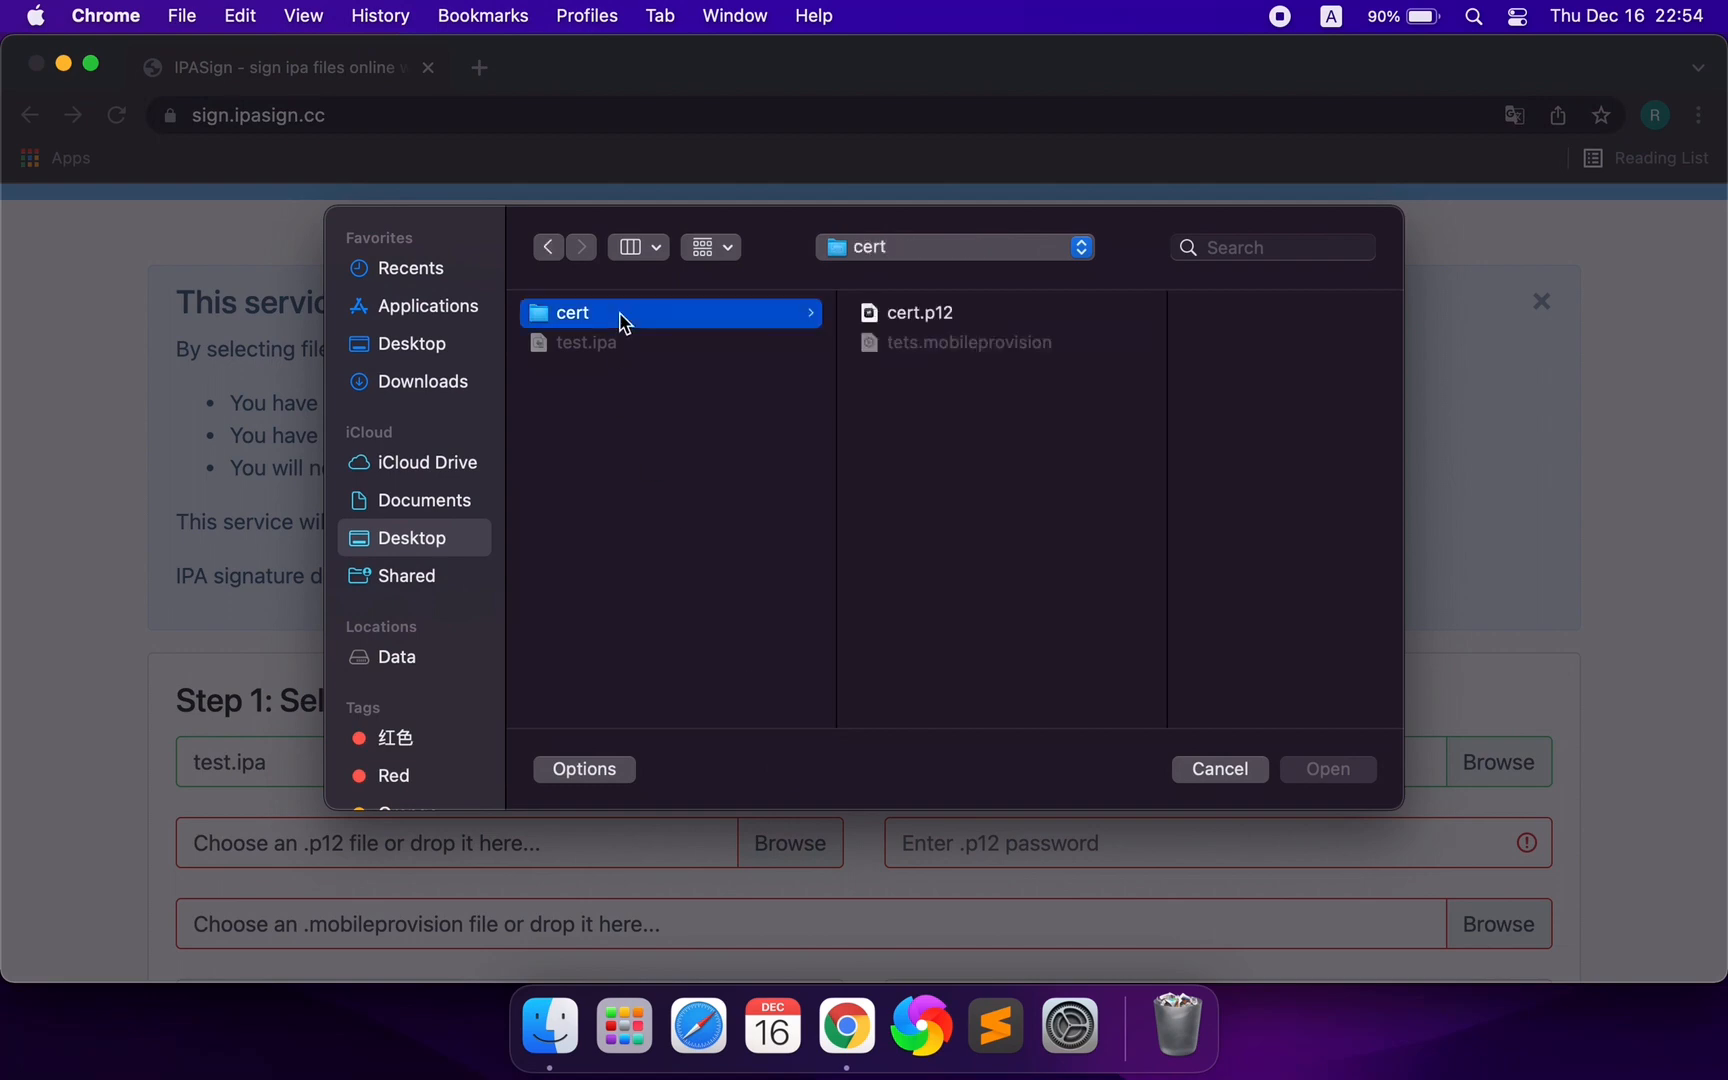
pyautogui.click(918, 313)
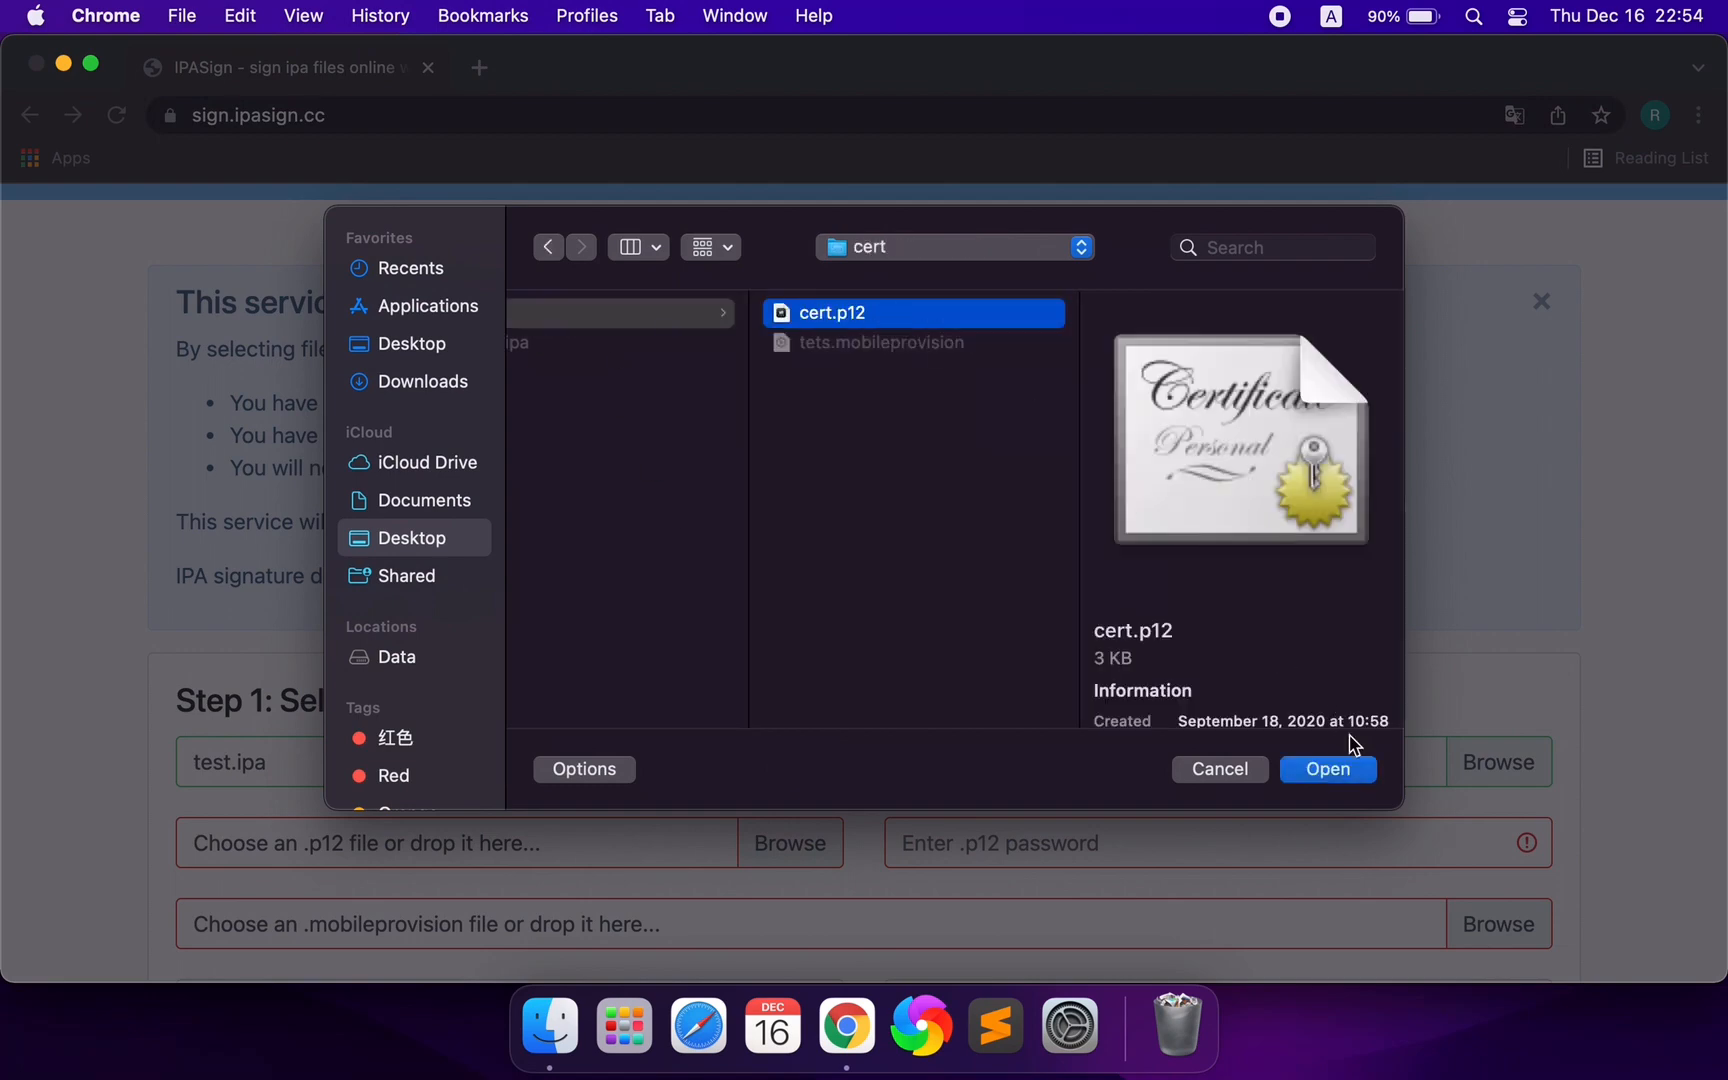
pyautogui.click(1327, 769)
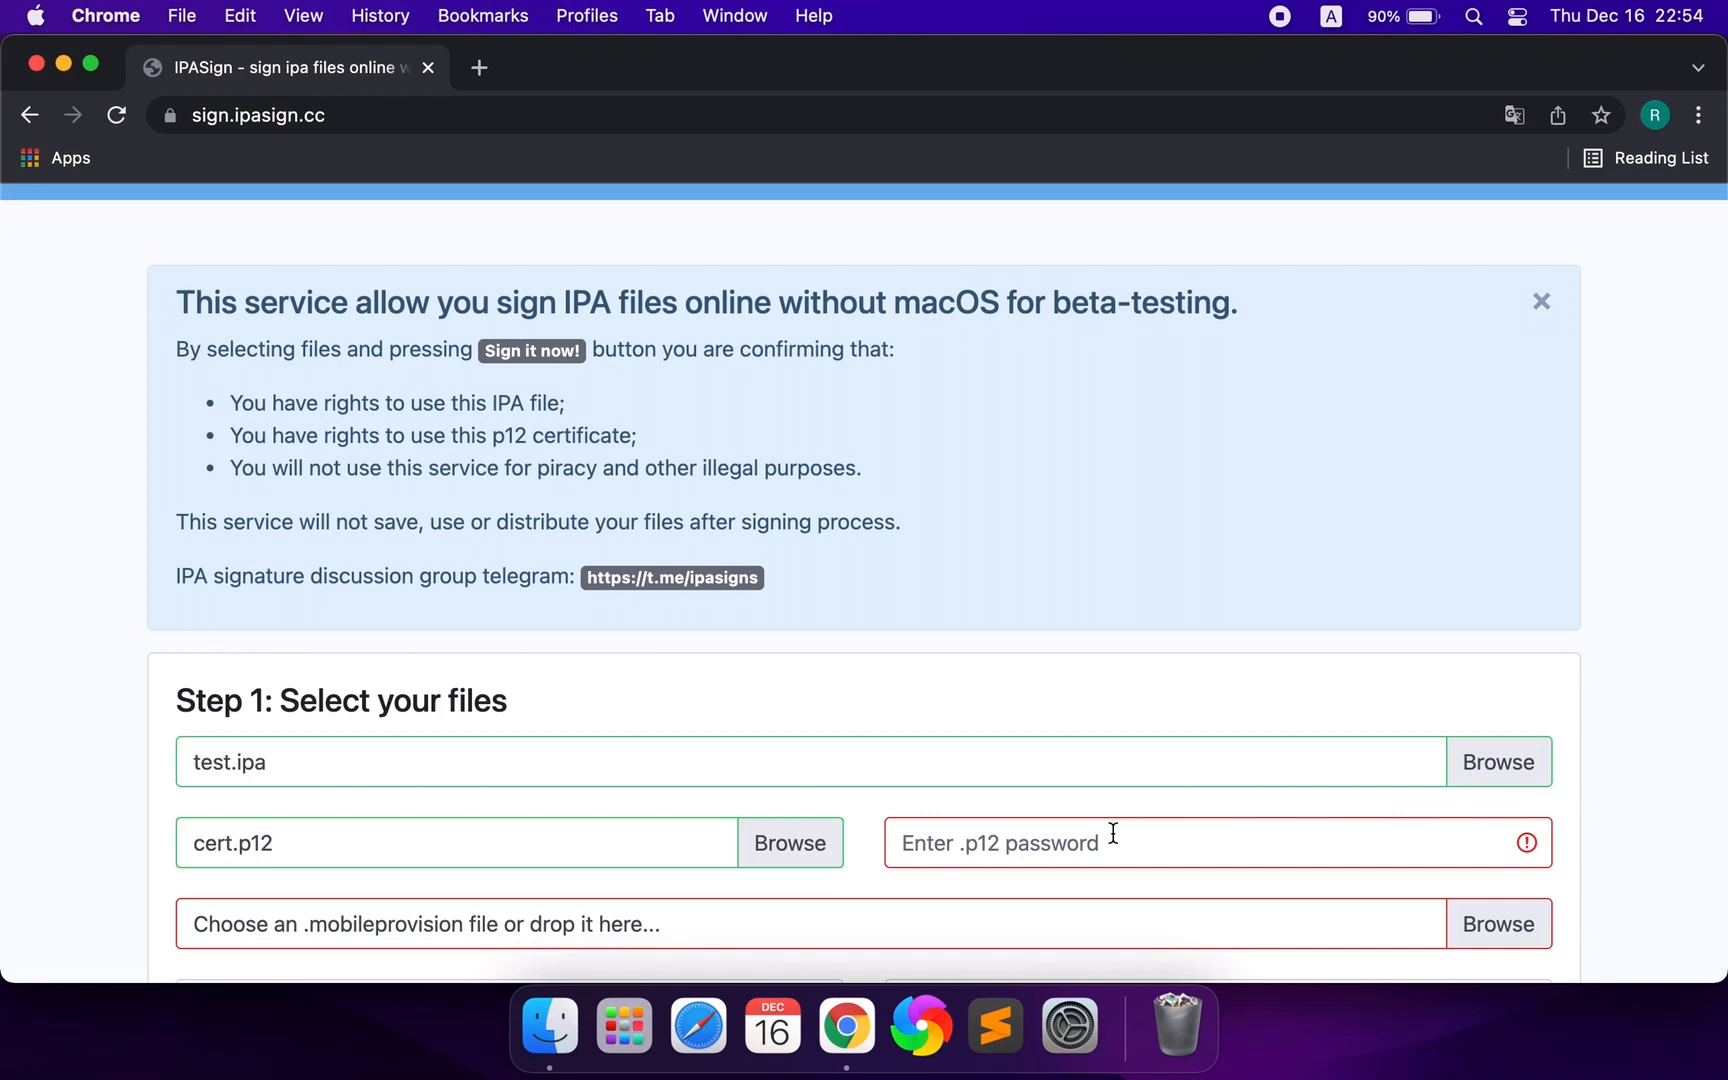
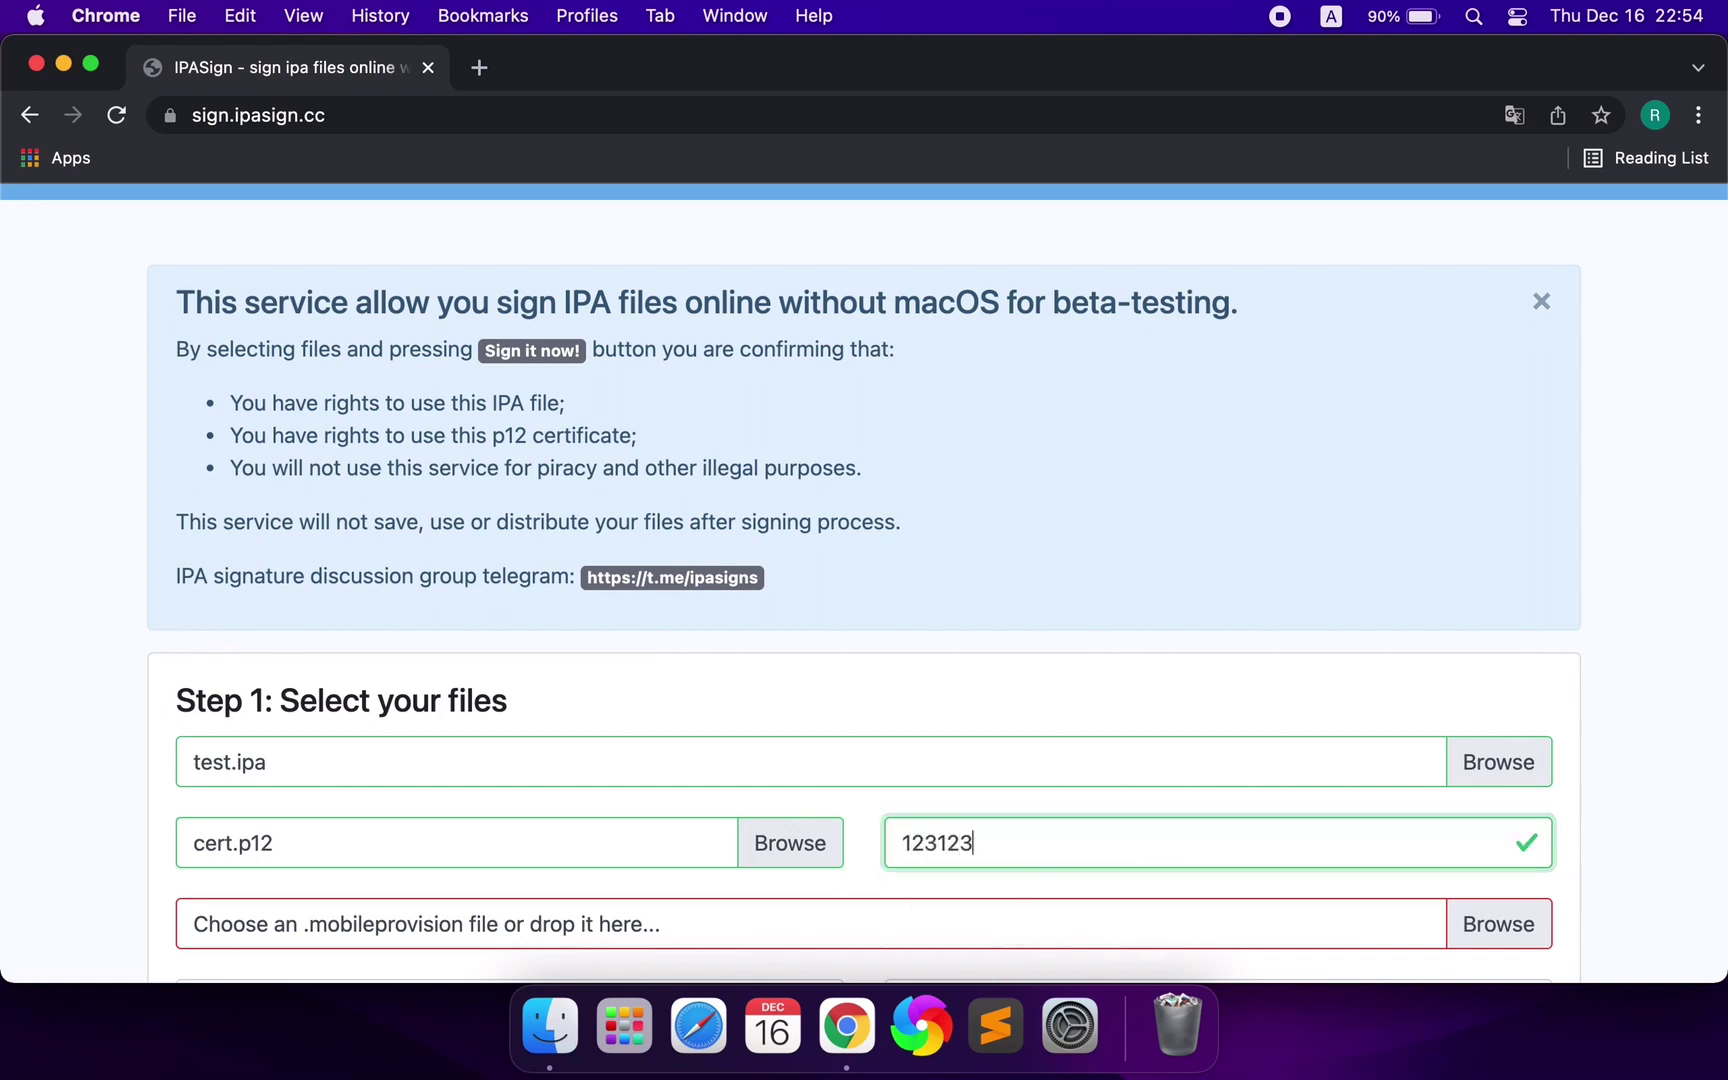
# Step: Choose tets.mobileprovision as the provisioning profile and submit the form for signing
pyautogui.click(1497, 924)
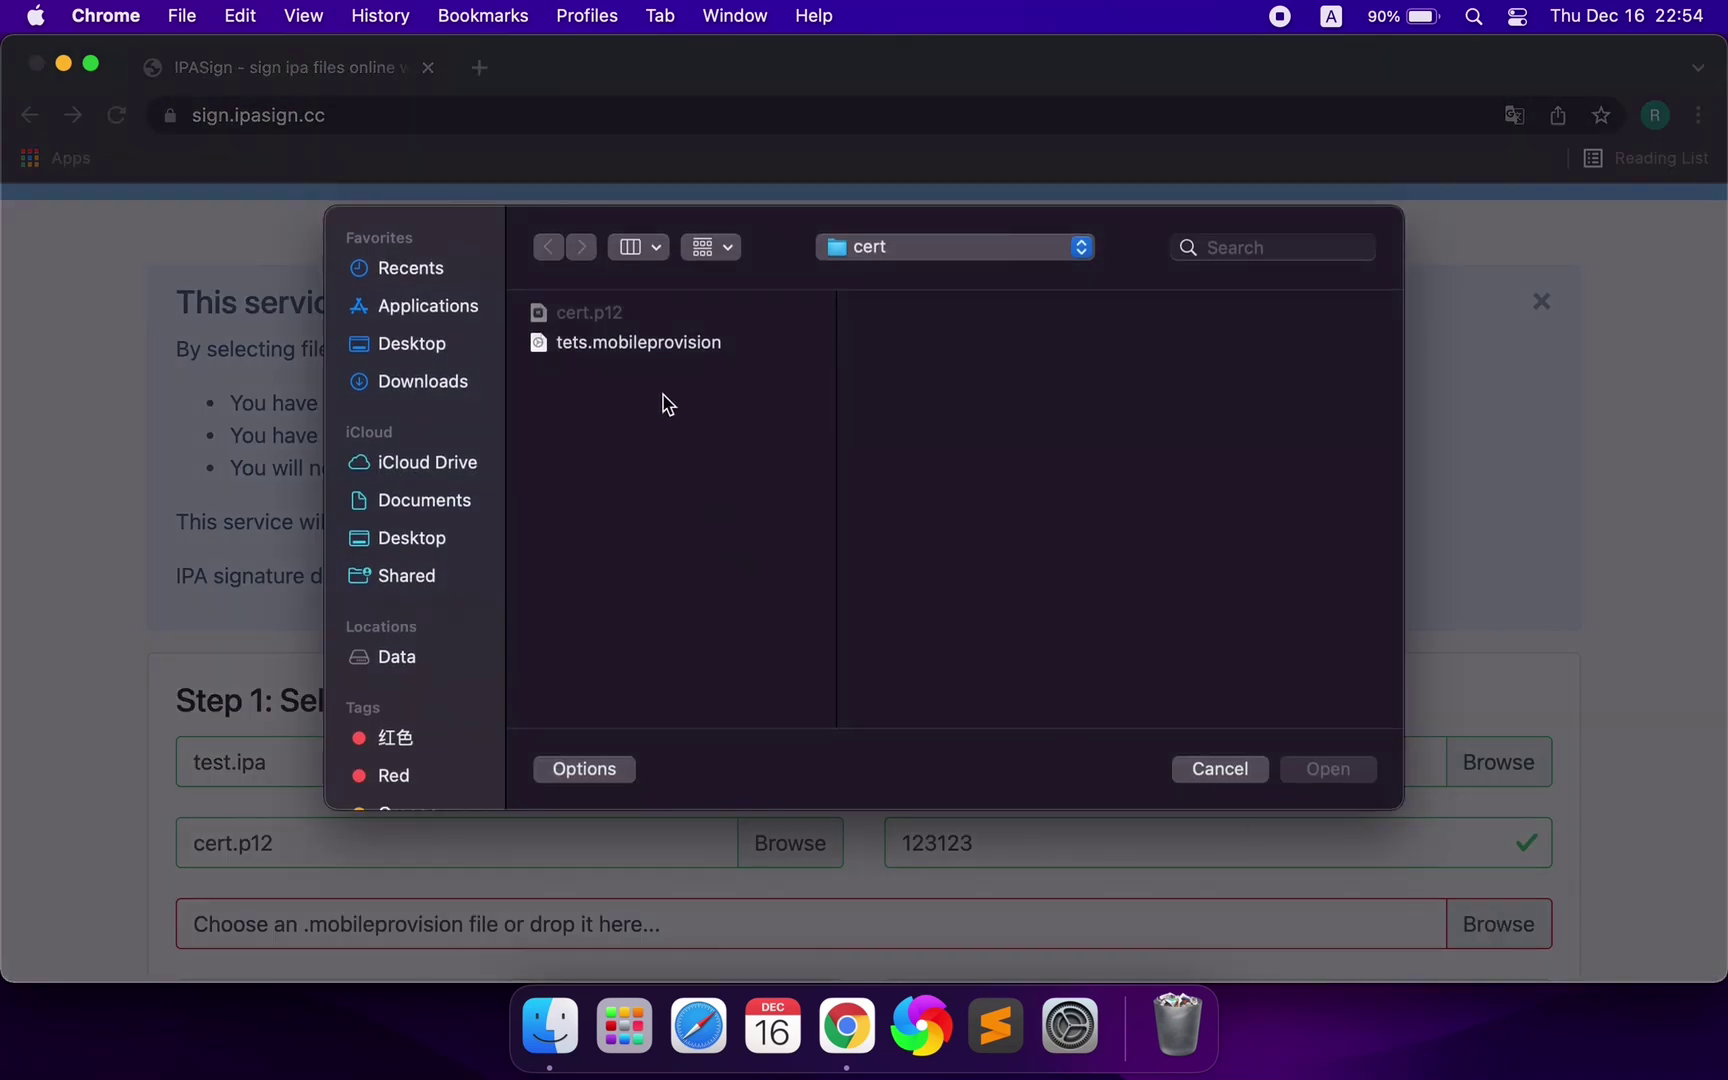
pyautogui.click(635, 343)
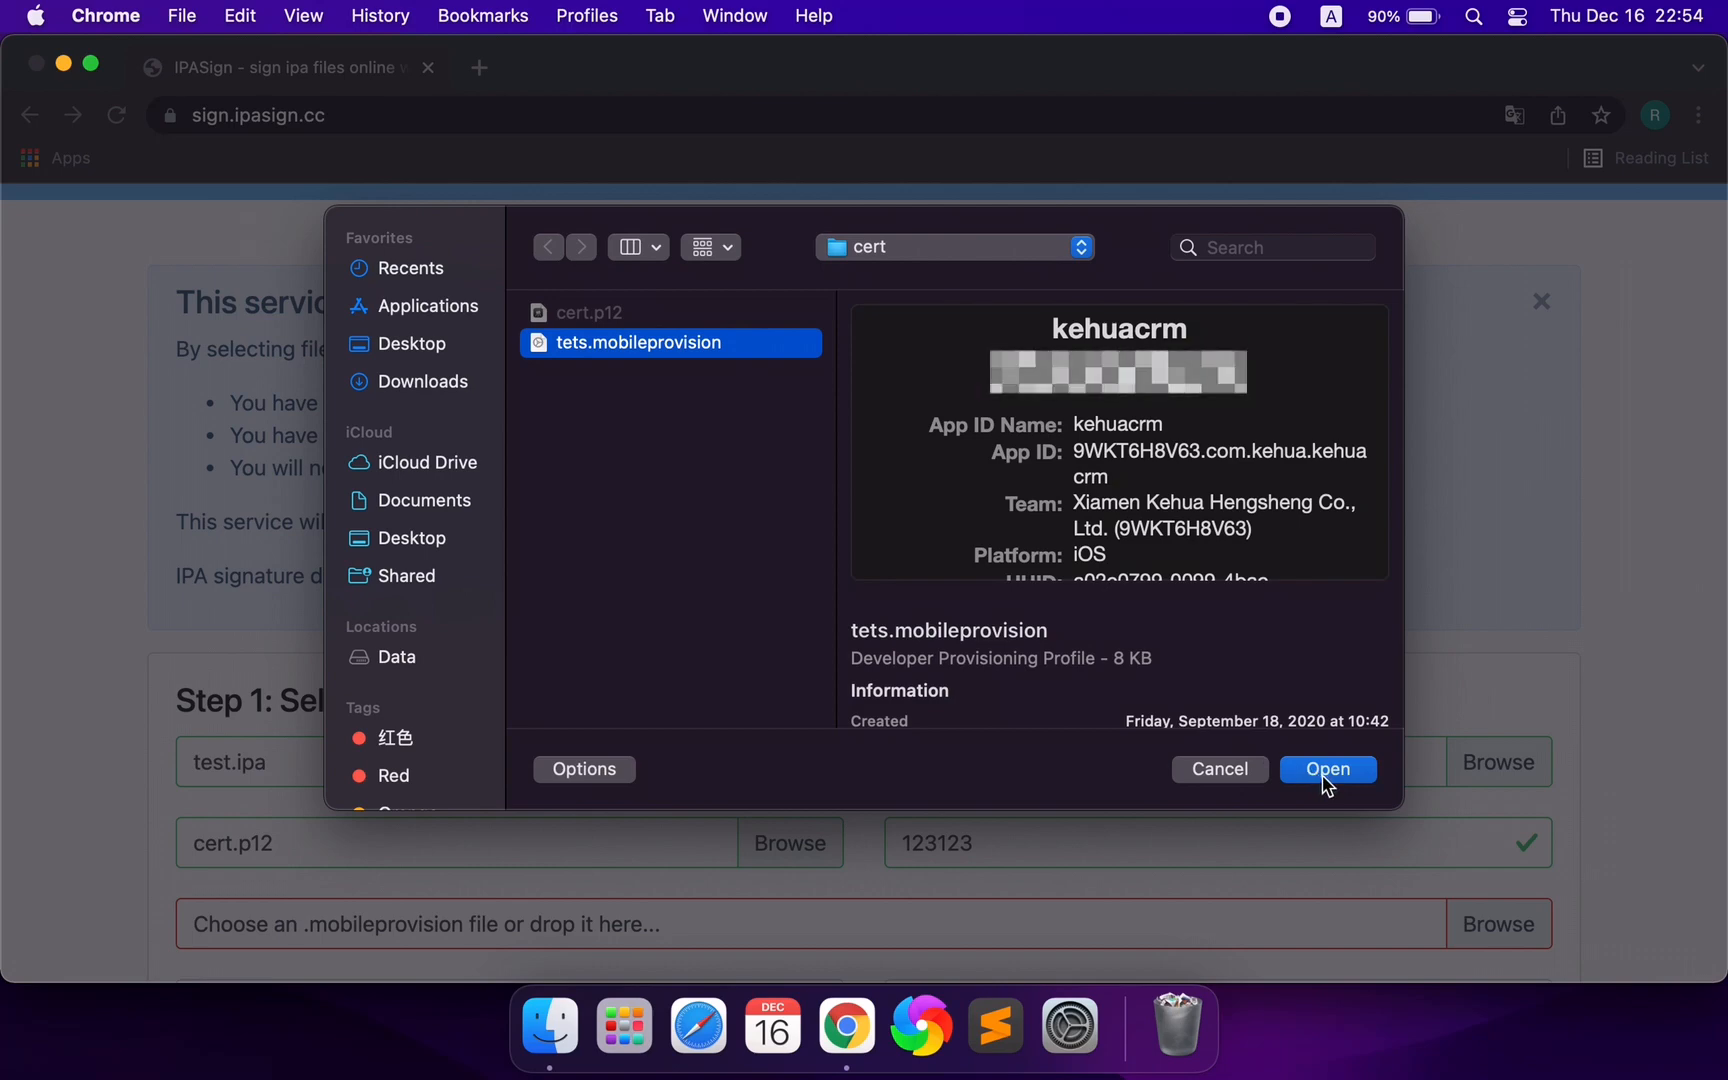
pyautogui.click(1327, 769)
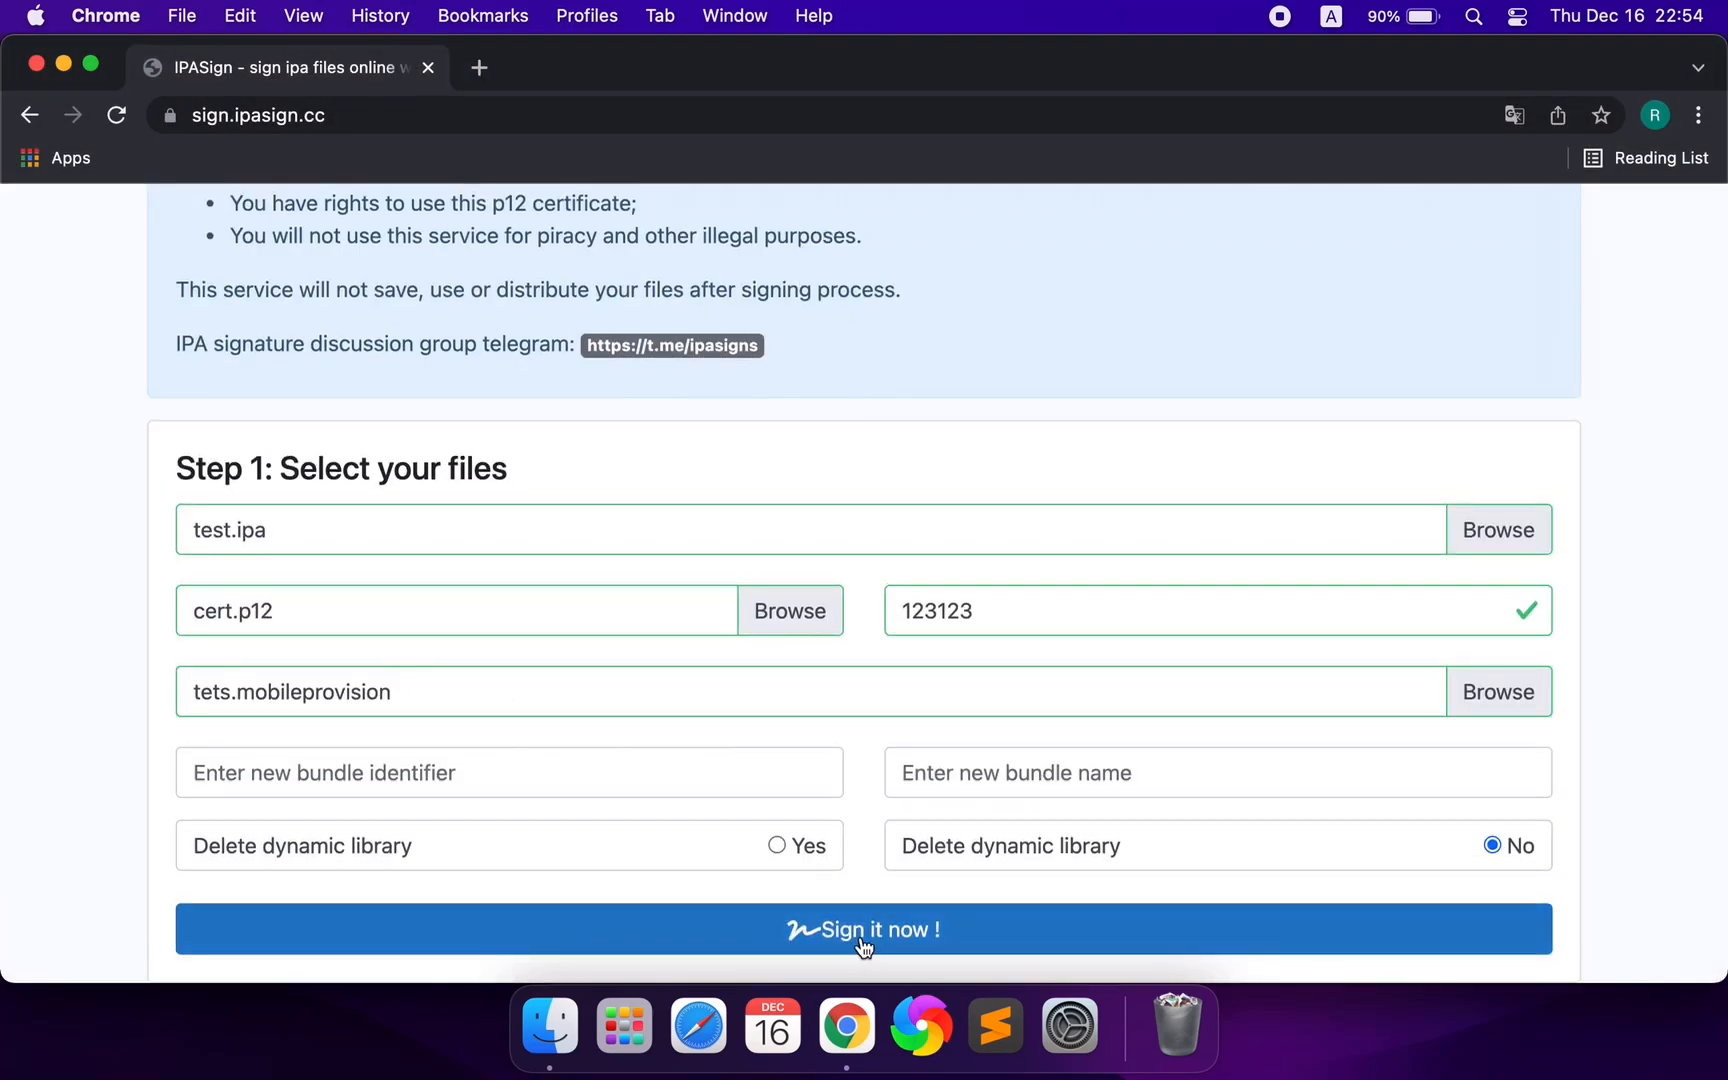
pyautogui.click(863, 929)
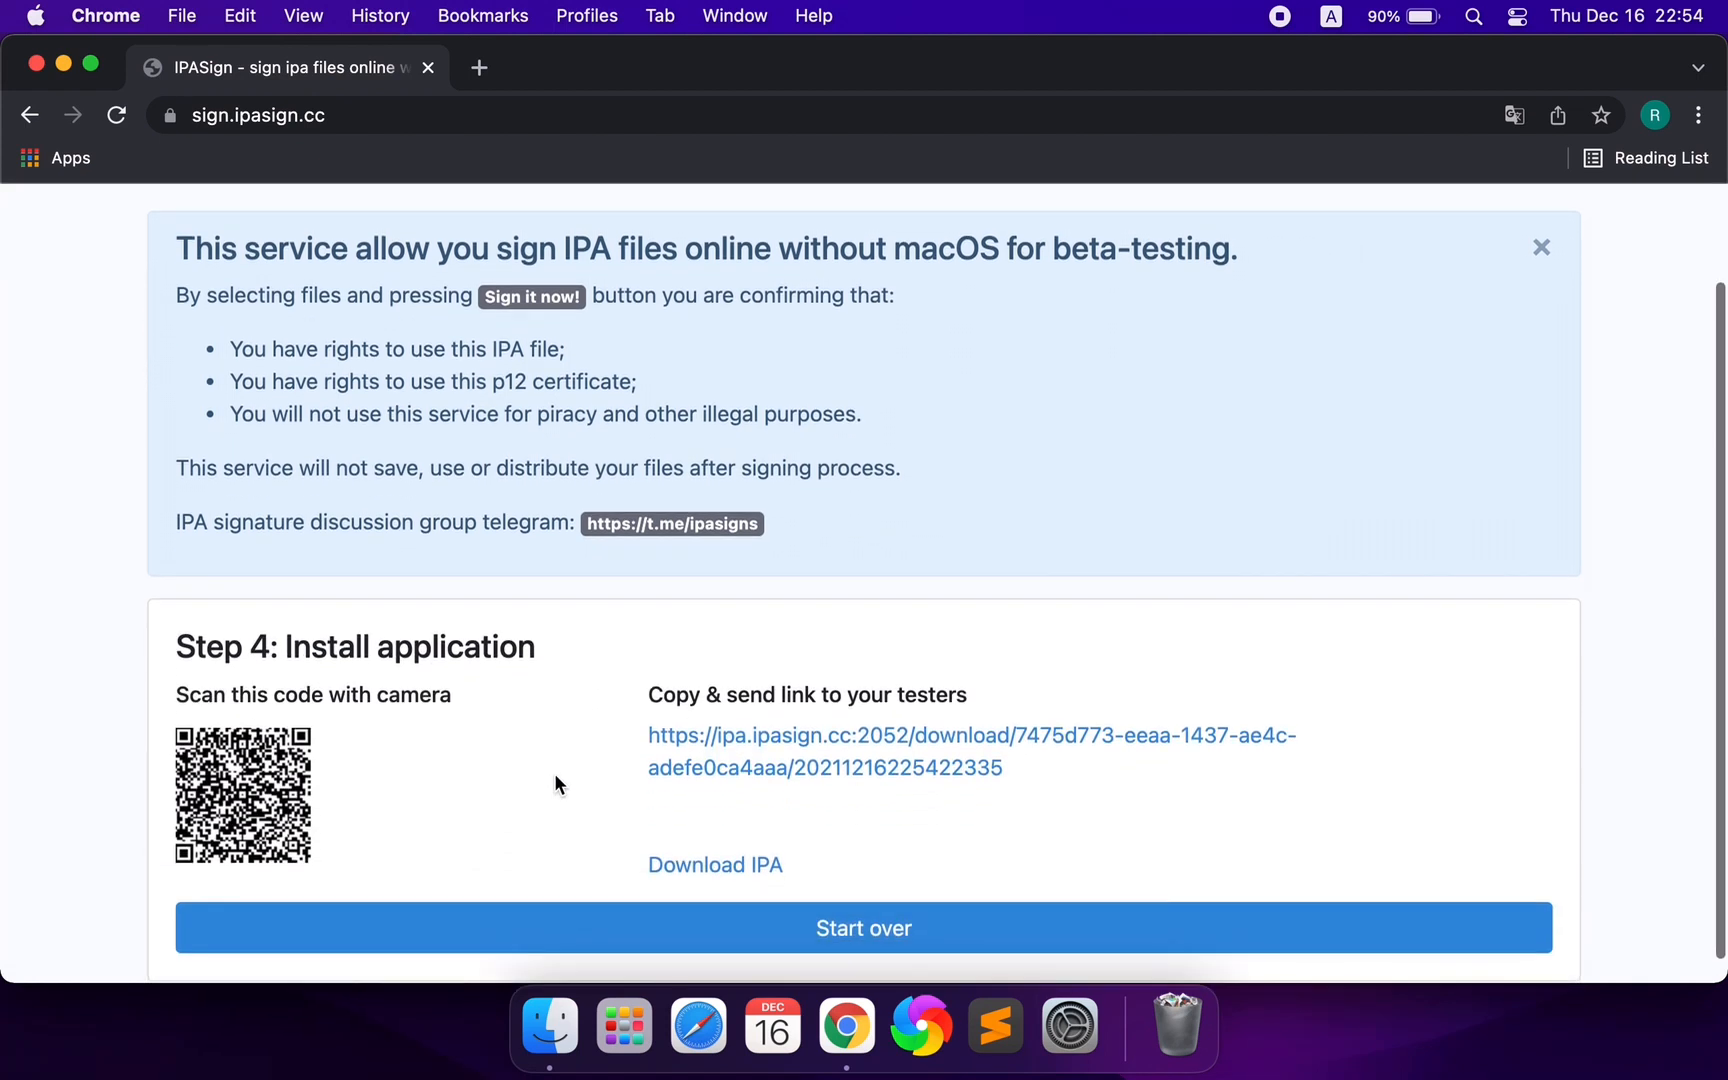
pyautogui.moveTo(253, 793)
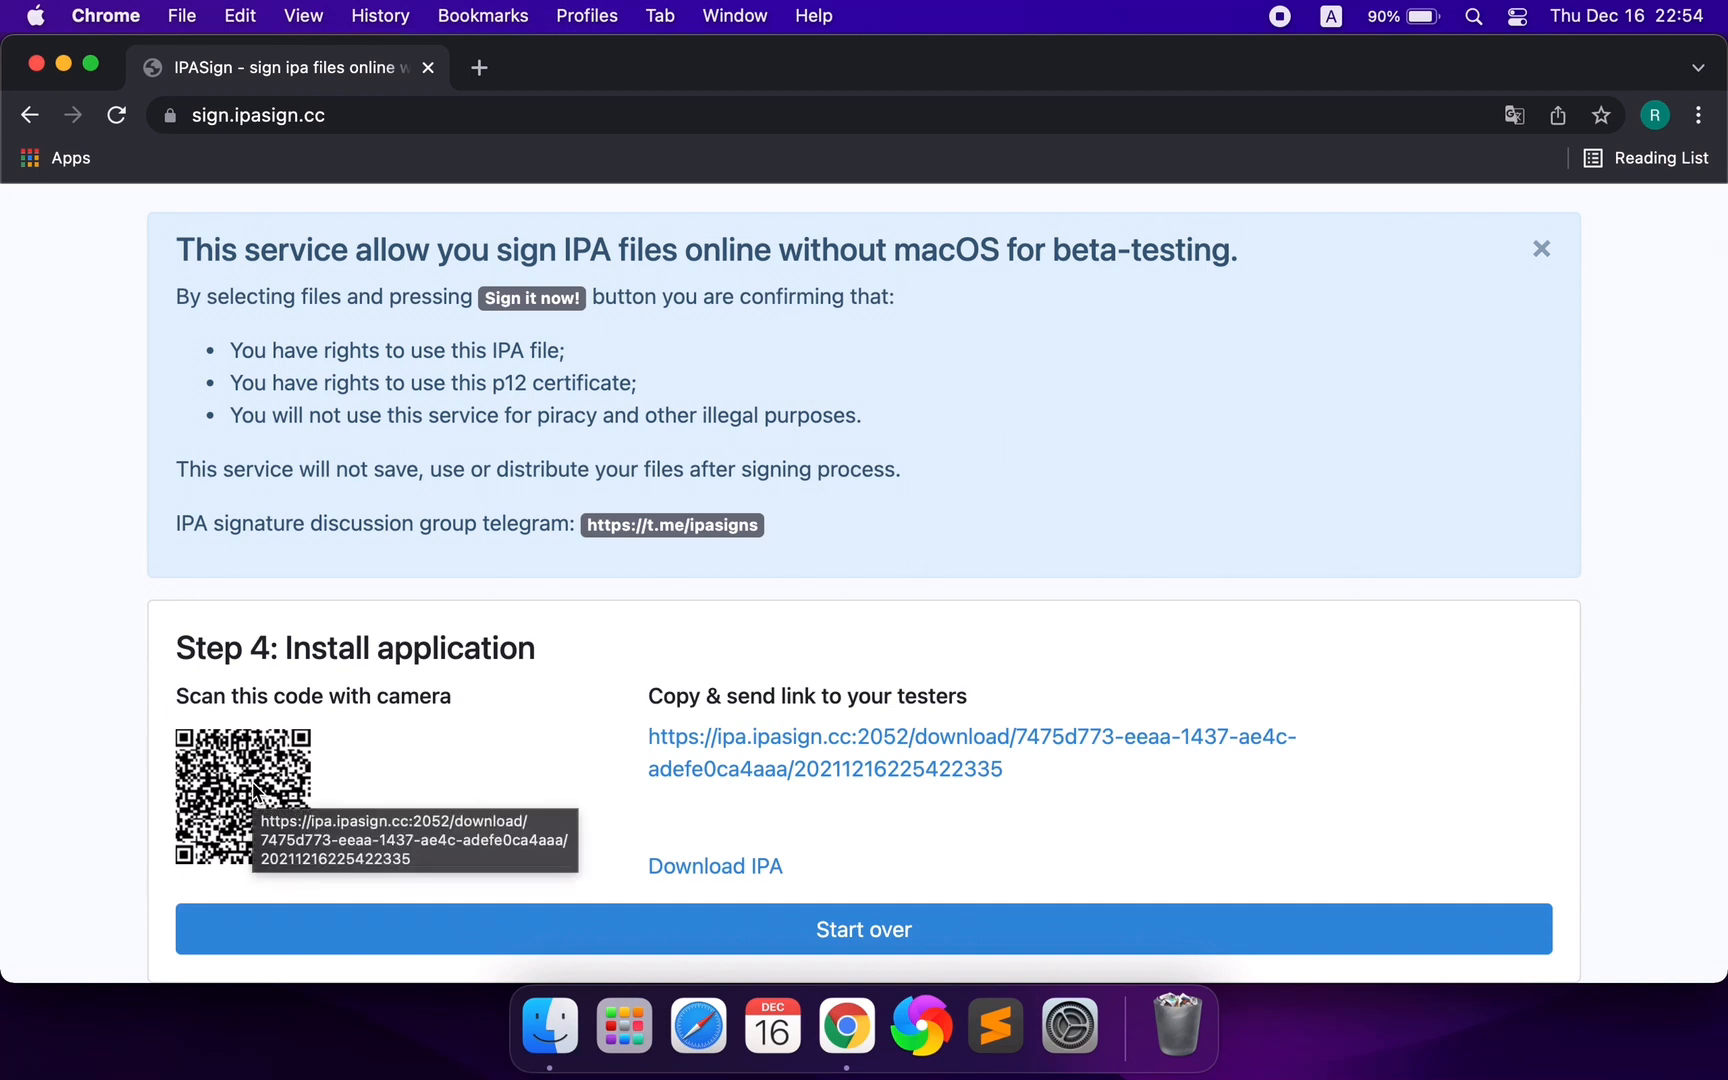
pyautogui.moveTo(705, 849)
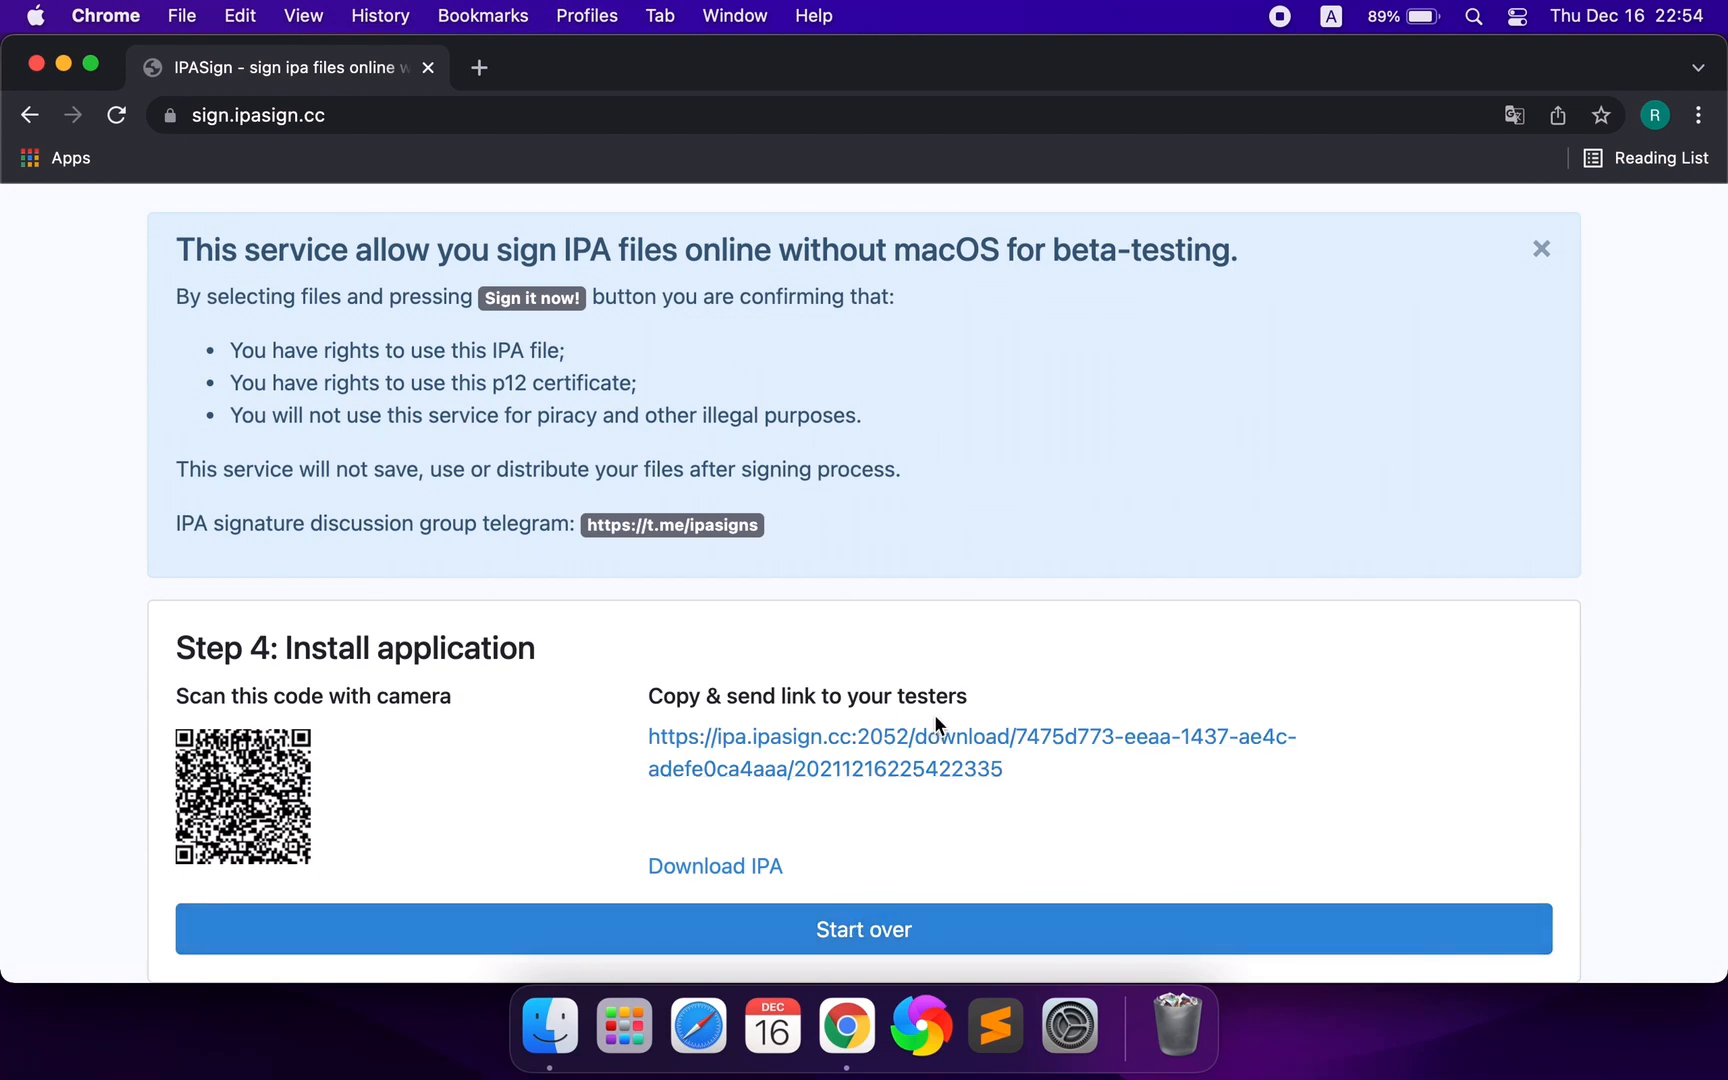
pyautogui.moveTo(1066, 709)
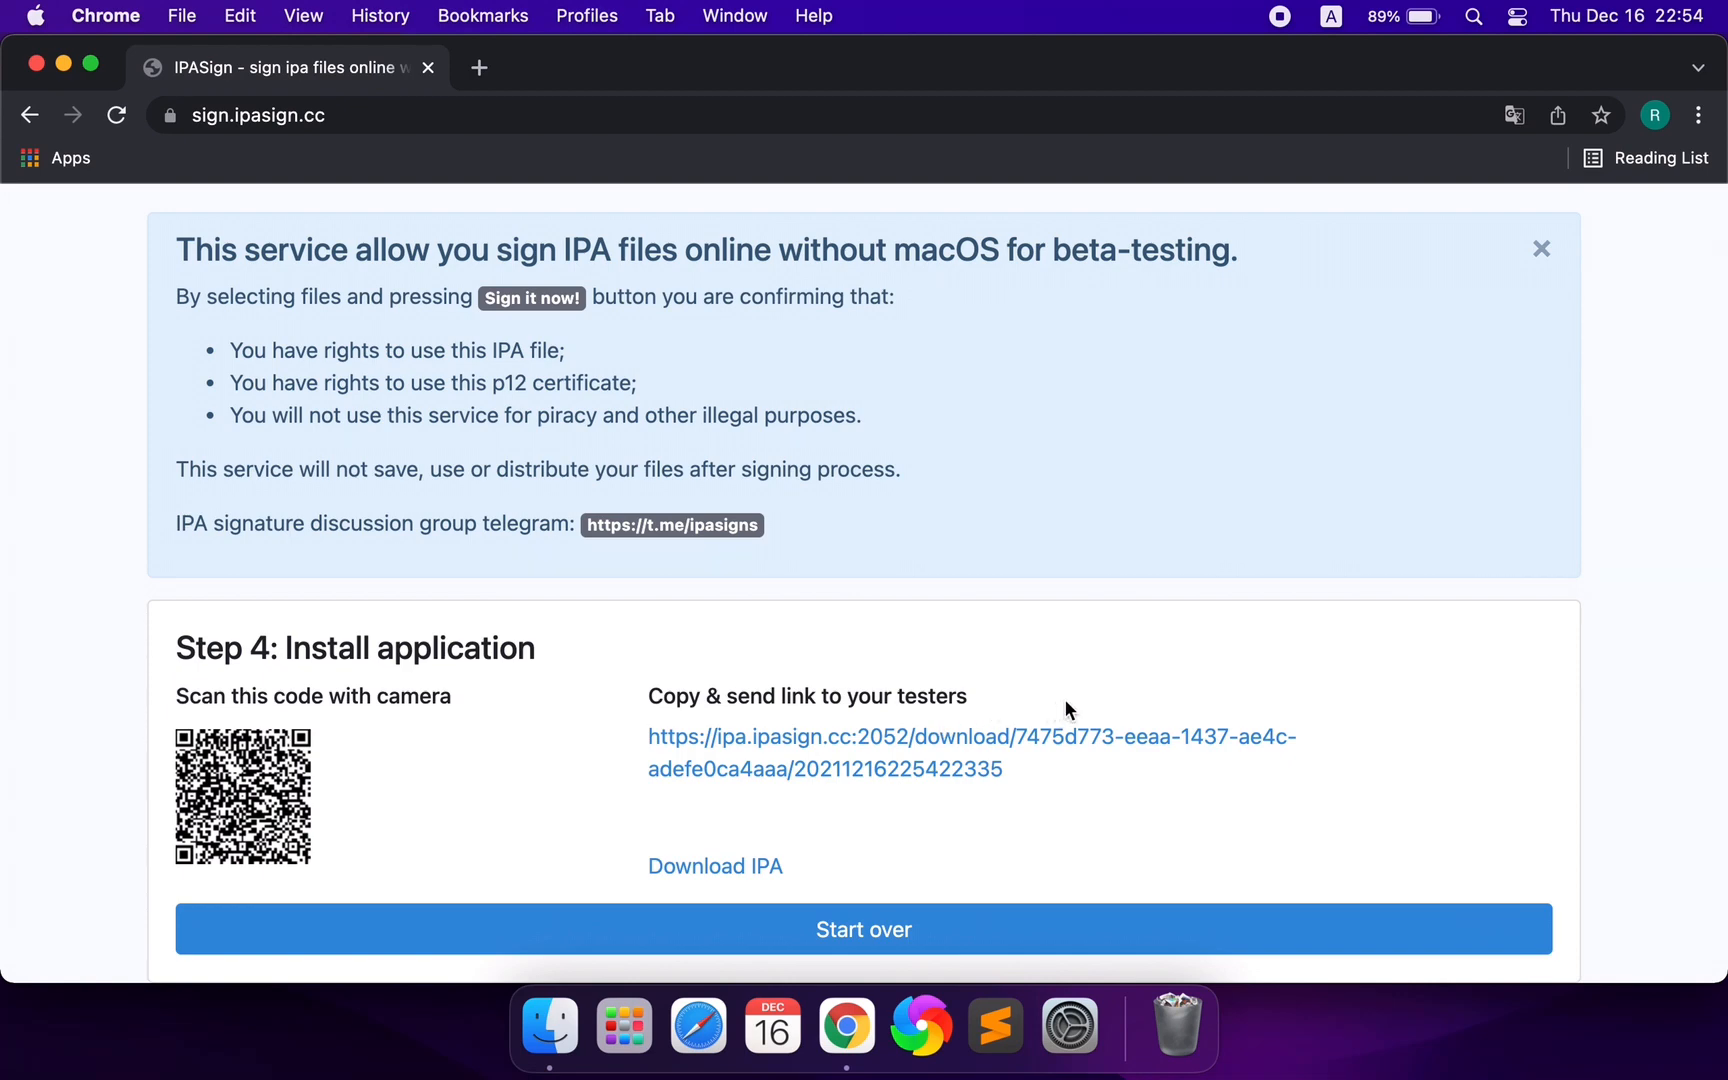